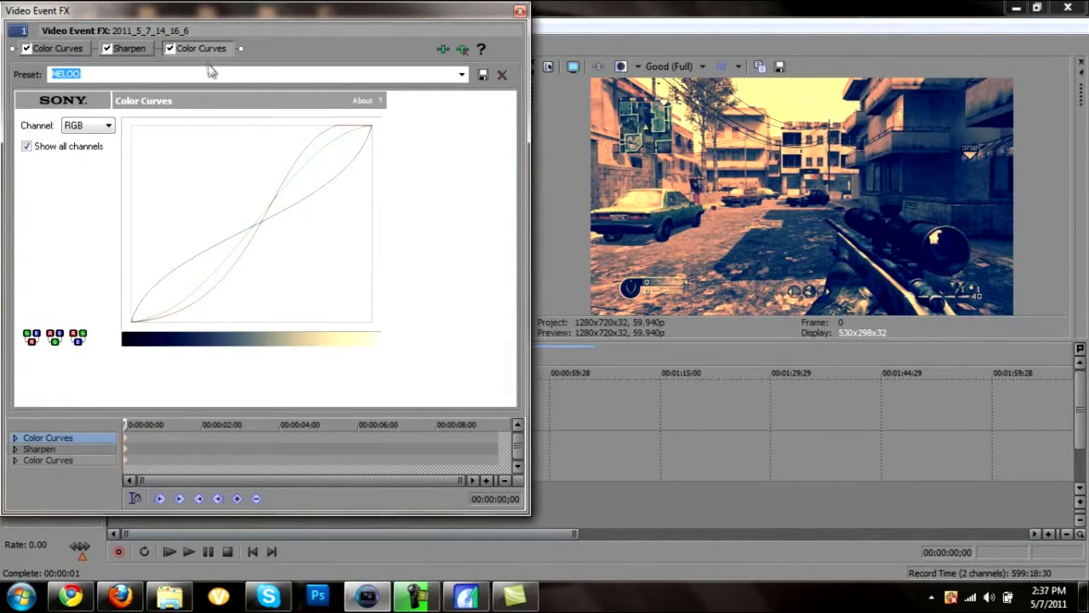
# - Review the RGB, Red, Green and Blue channel curves of the first Color Curves effect
pyautogui.click(109, 124)
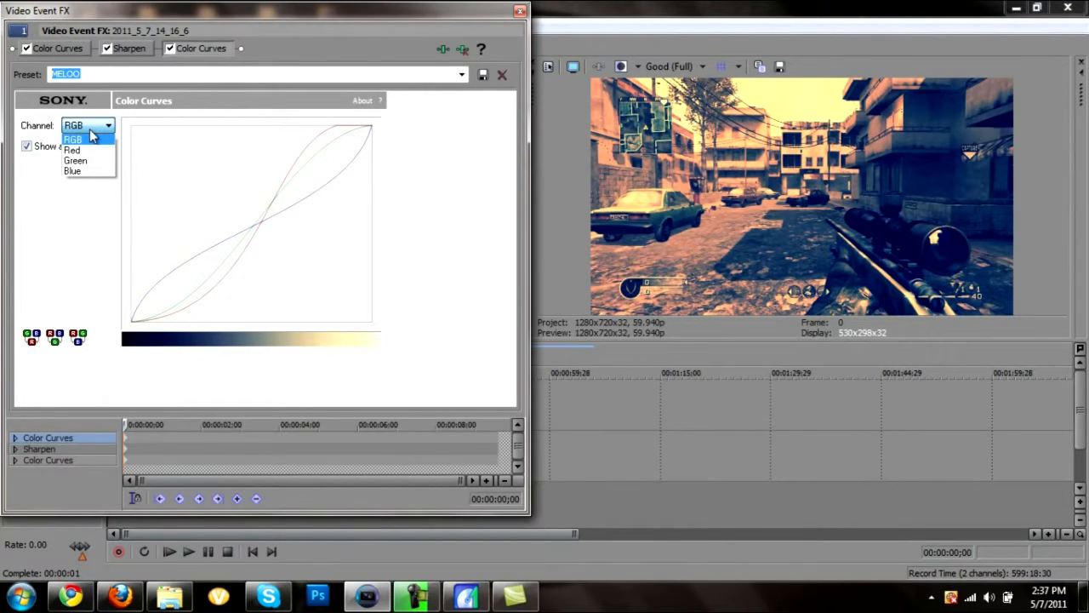
pyautogui.click(68, 150)
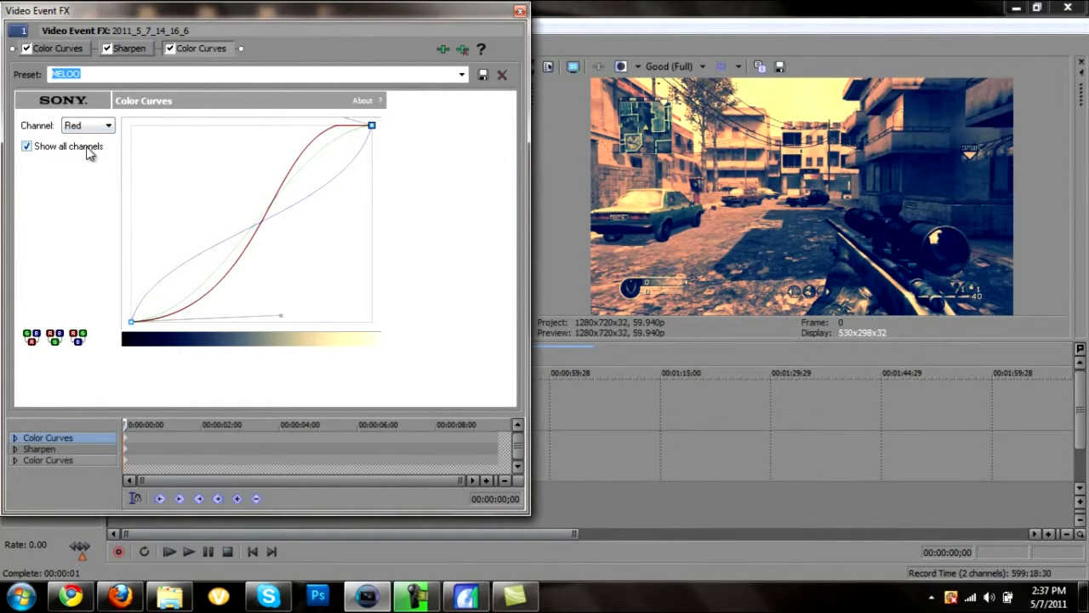
pyautogui.click(109, 124)
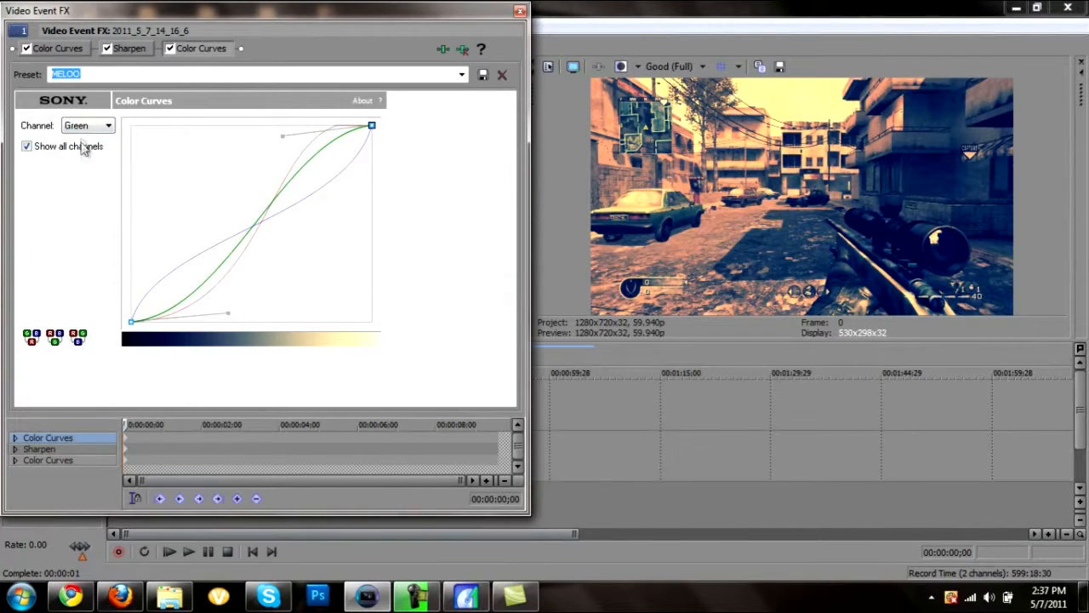
pyautogui.click(107, 125)
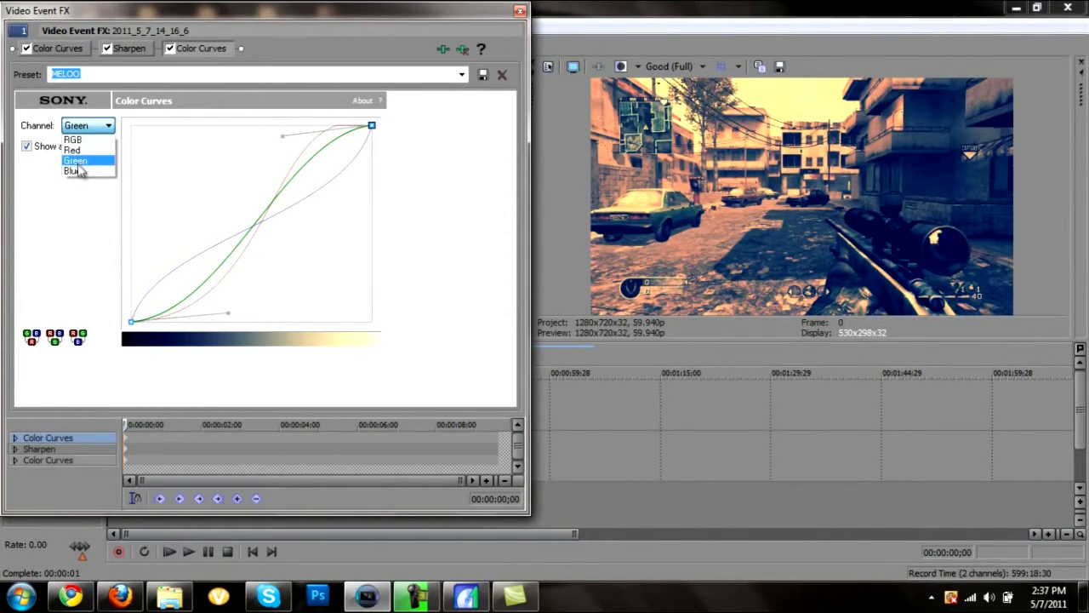
pyautogui.click(71, 171)
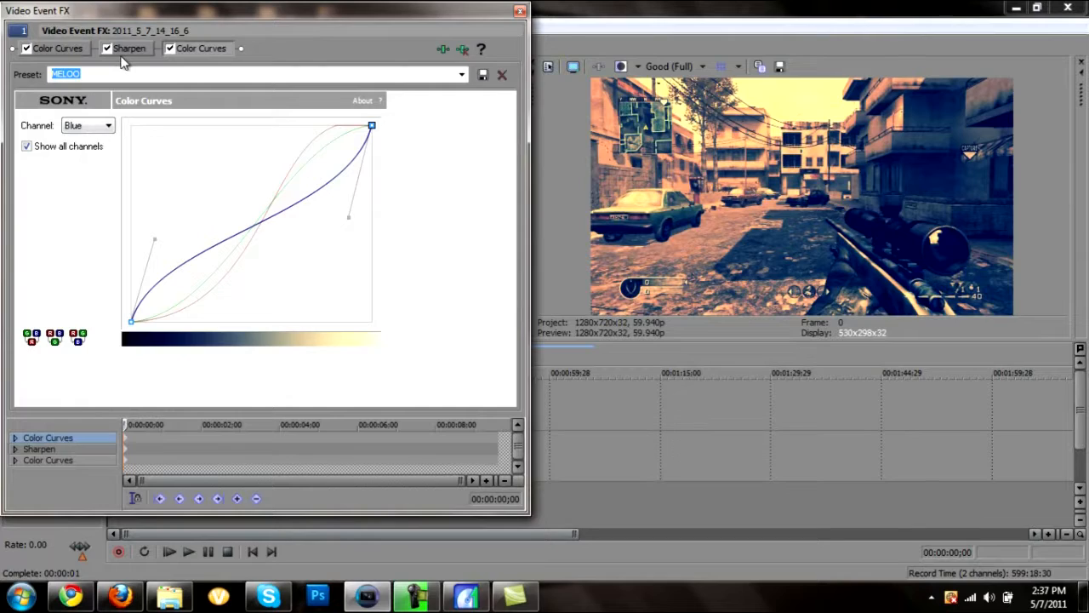
# - Check the Sharpen amount and bring up the second Color Curves effect
pyautogui.click(127, 48)
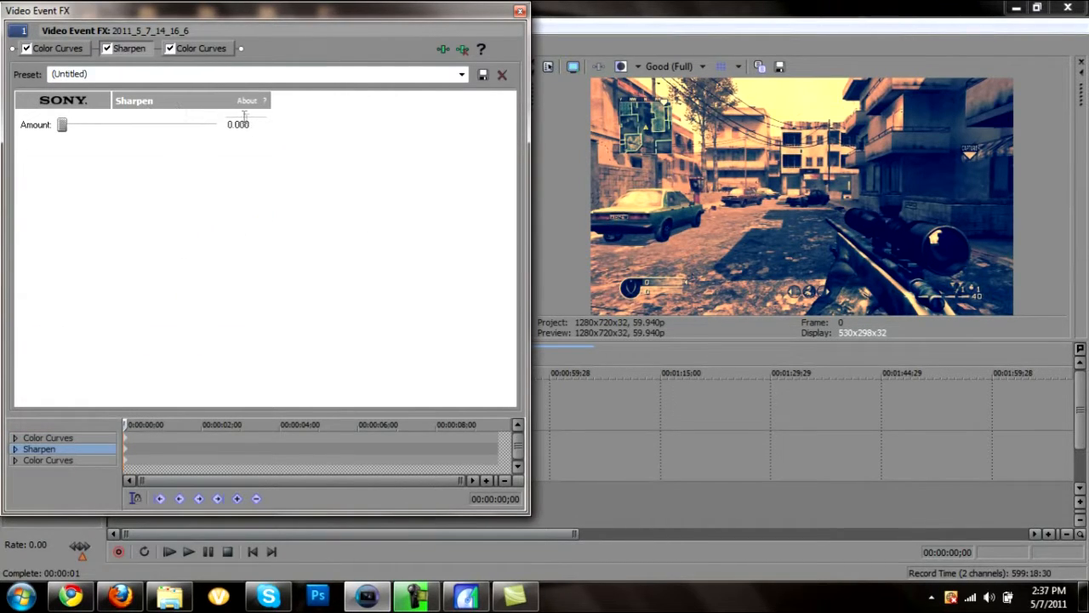
pyautogui.tripleClick(242, 124)
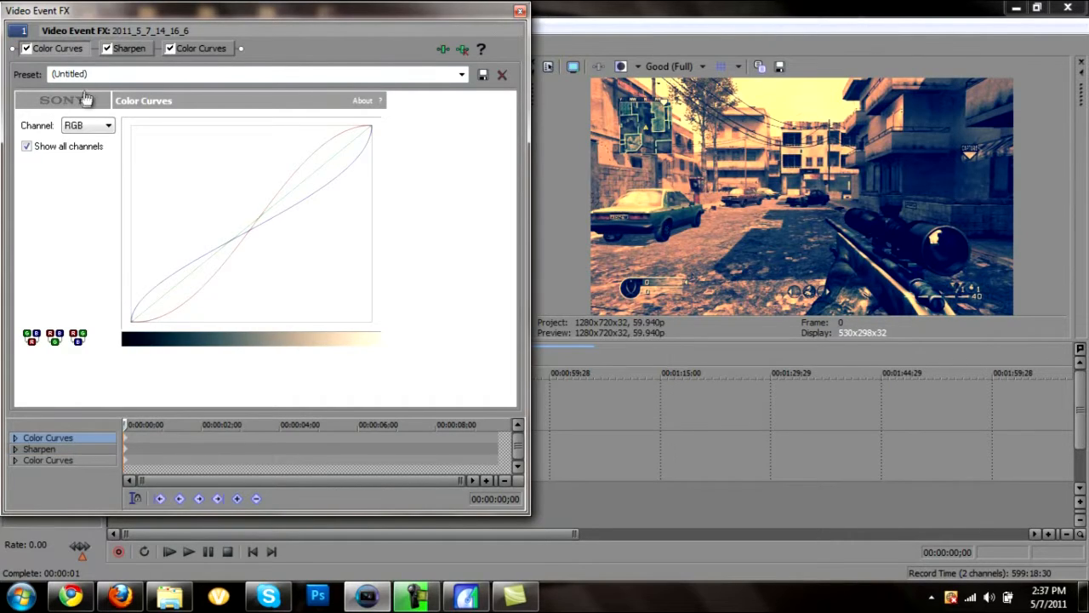
# - Show the Red, Green and Blue channel curves of the second Color Curves effect in turn
pyautogui.click(105, 124)
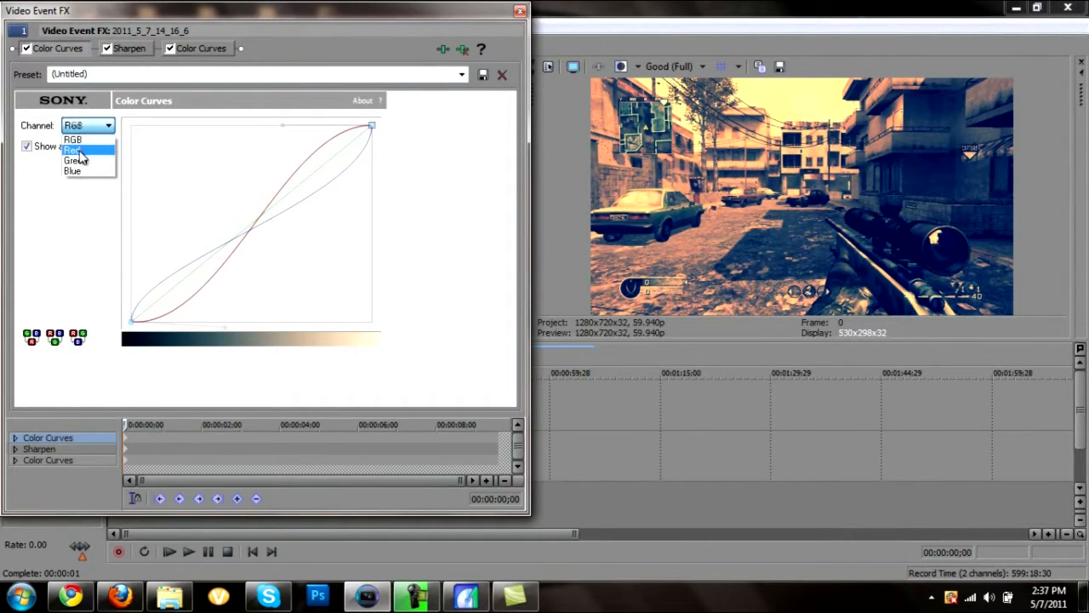
pyautogui.click(72, 150)
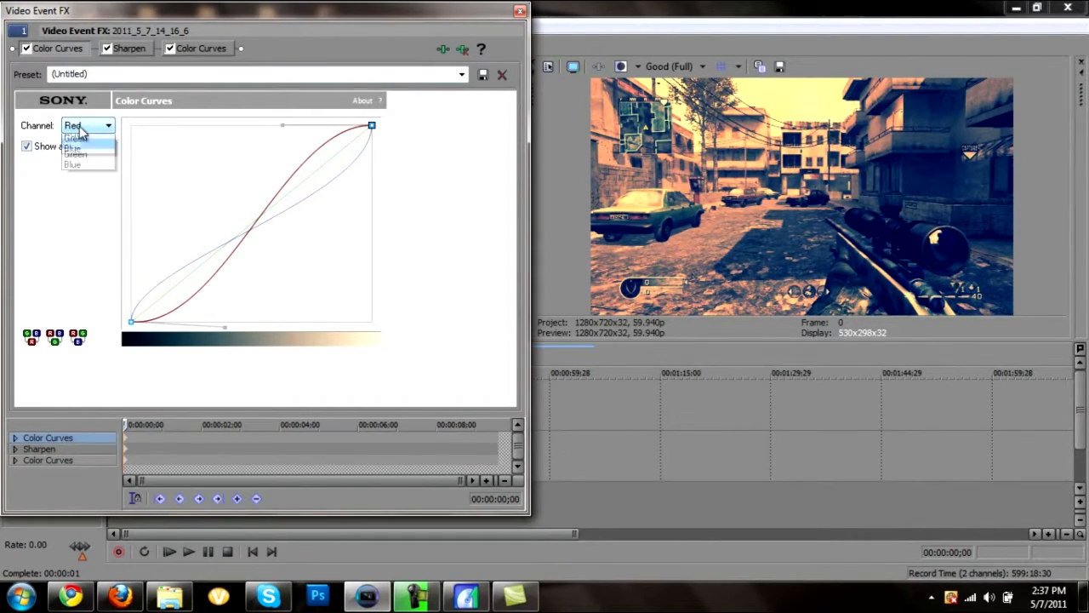
pyautogui.click(61, 157)
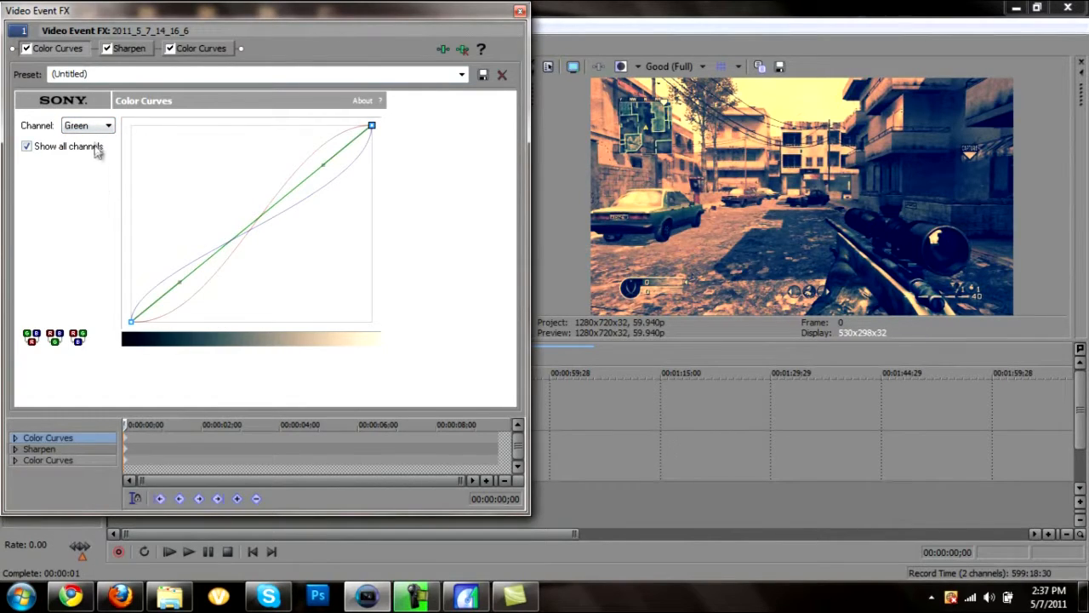
pyautogui.click(88, 126)
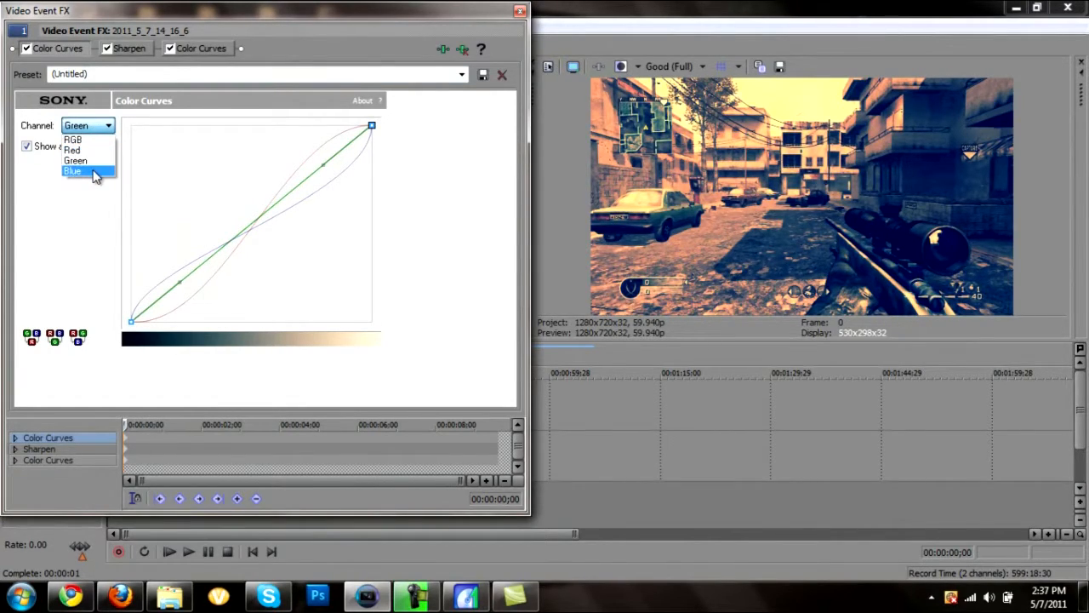
pyautogui.click(74, 171)
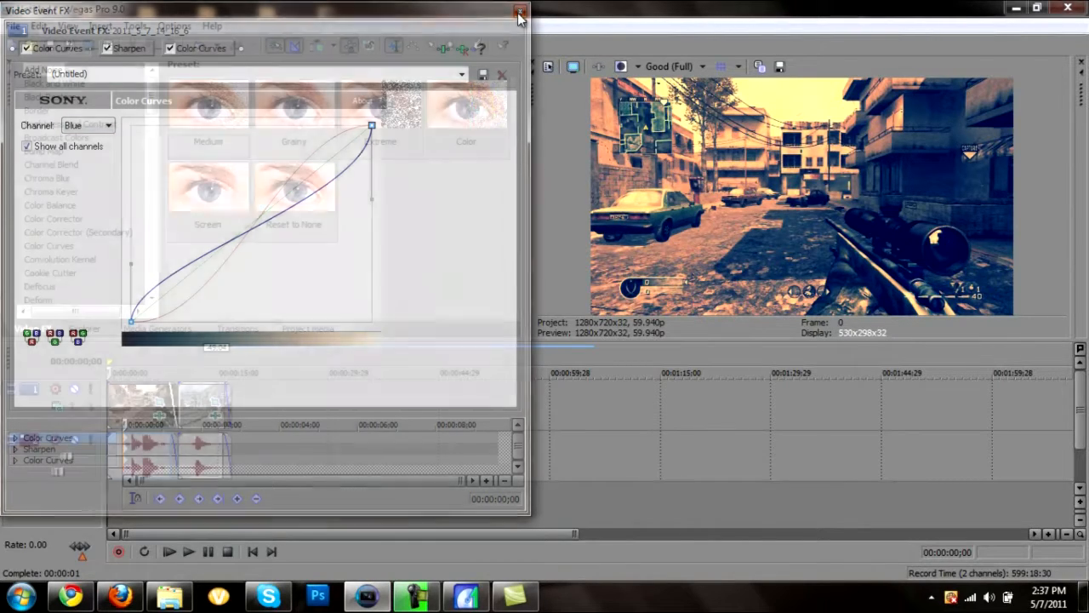
# - Start Render As with MainConcept AVC/AAC MP4 and the Trick Swifty template's Custom settings (1280×720, 59.94 fps)
pyautogui.click(521, 14)
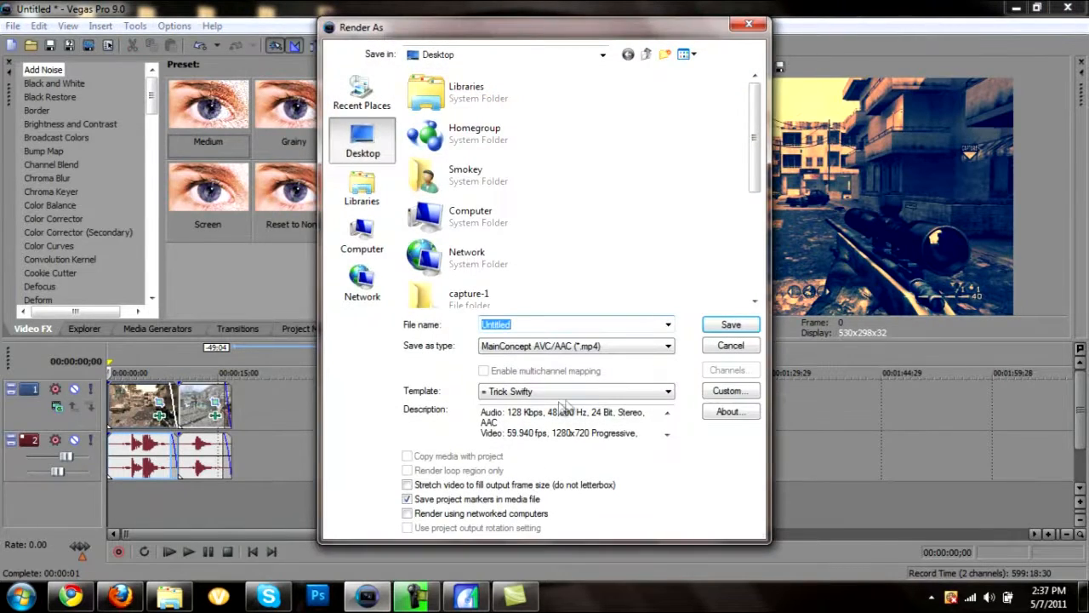
pyautogui.click(730, 390)
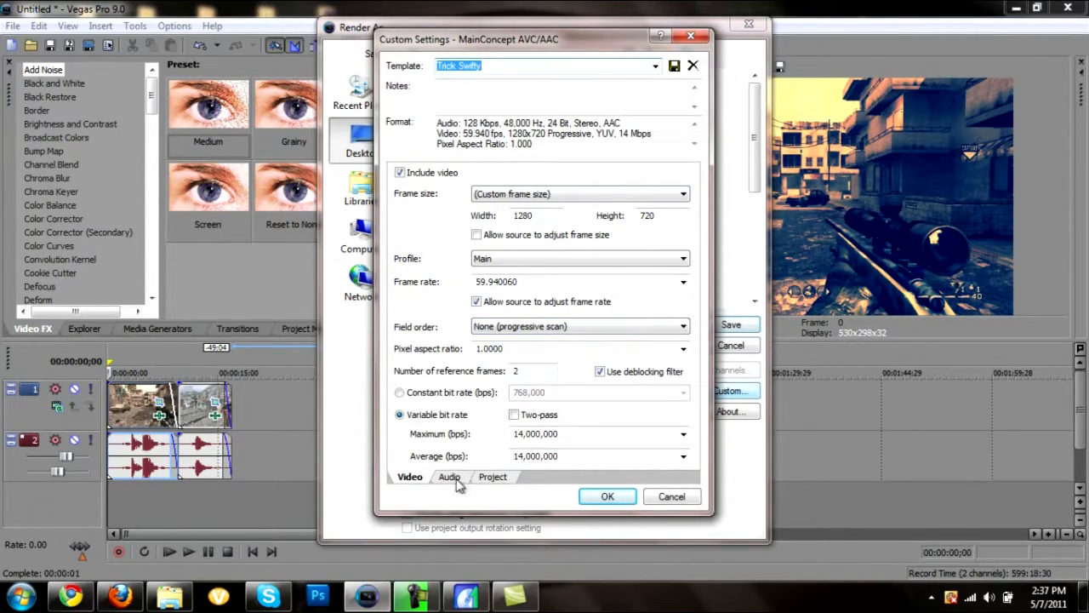
# - Confirm audio at 48 kHz, 128 kbps and Best project quality, then OK the template
pyautogui.click(449, 477)
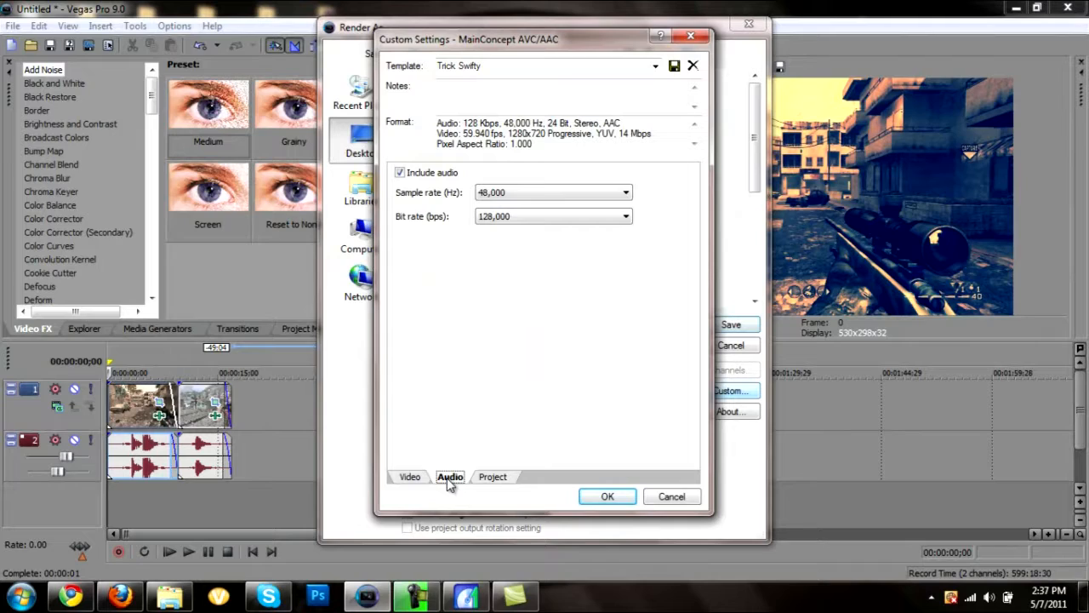
pyautogui.click(494, 477)
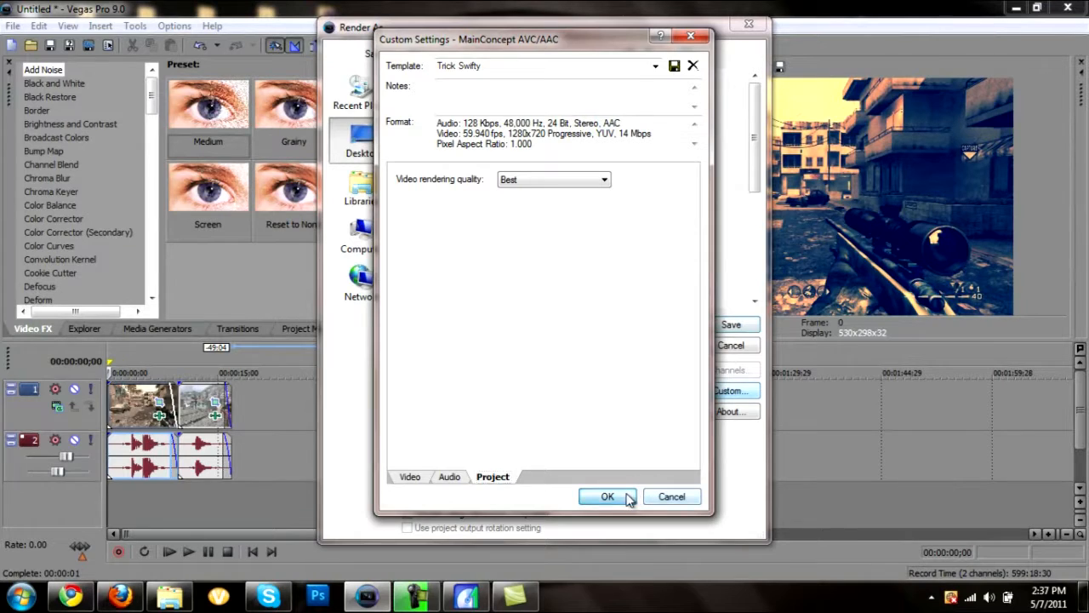
pyautogui.click(608, 497)
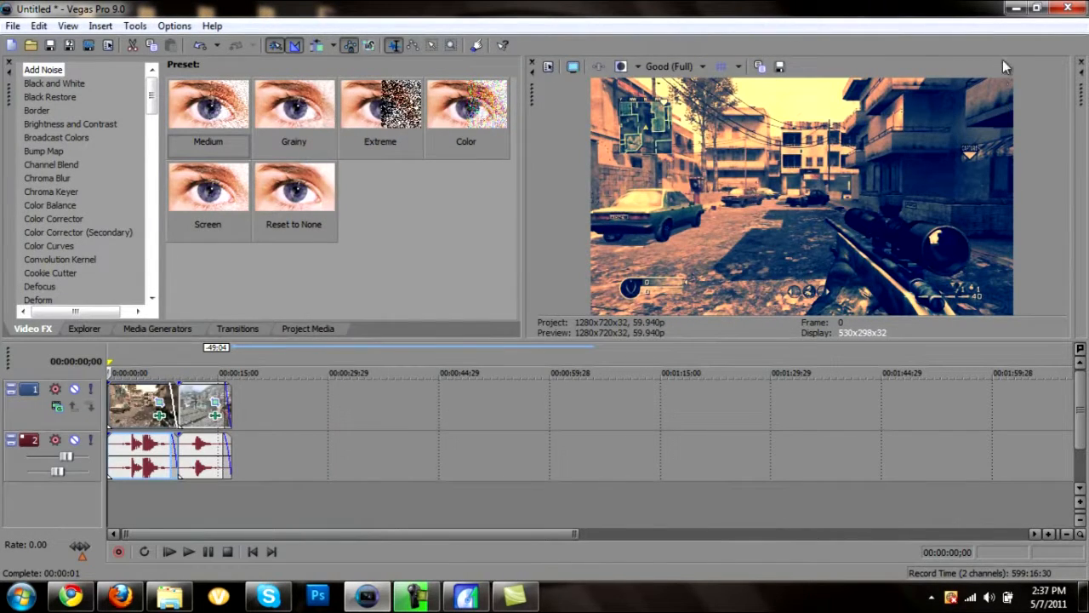